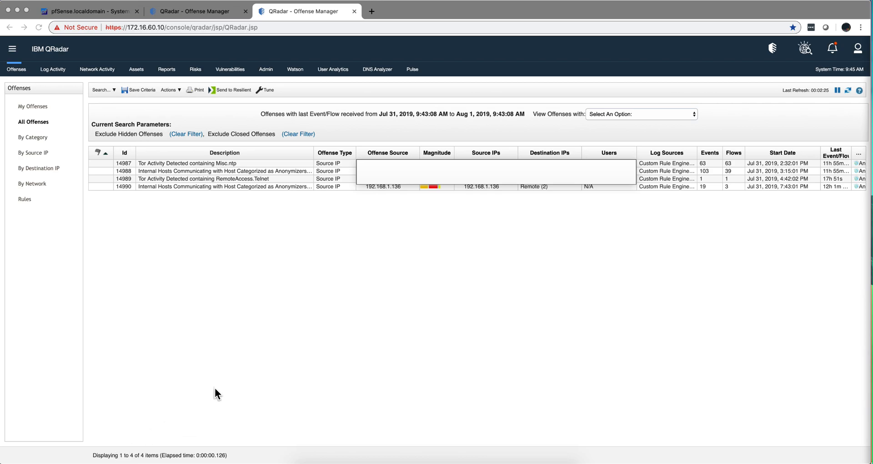
pyautogui.moveTo(464, 216)
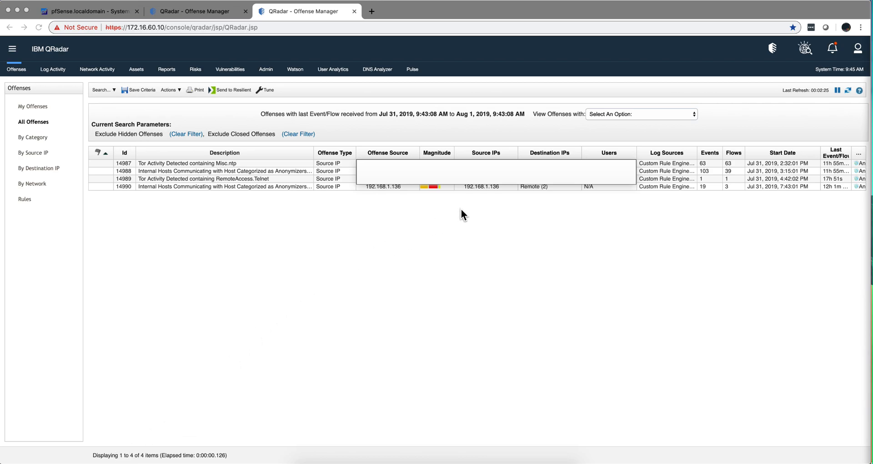
pyautogui.moveTo(205, 172)
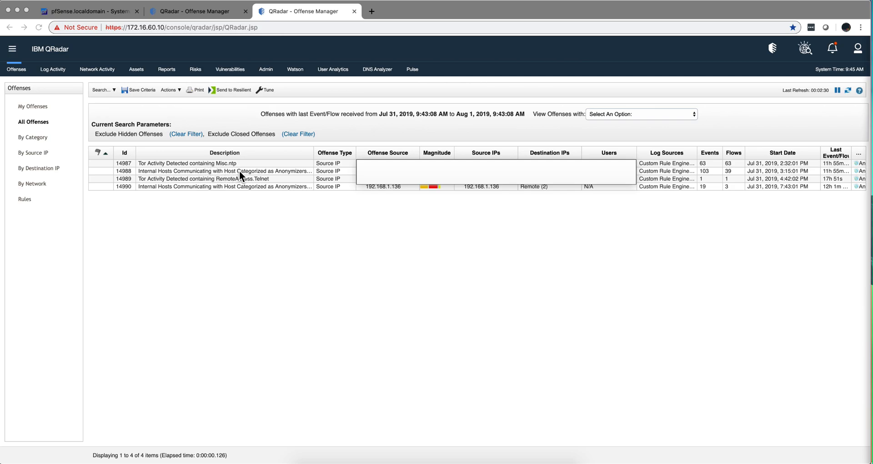
pyautogui.moveTo(268, 228)
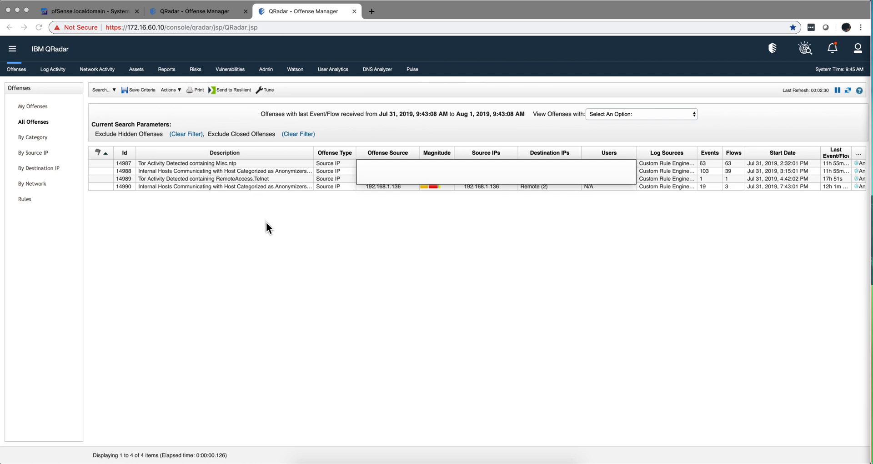
pyautogui.moveTo(266, 262)
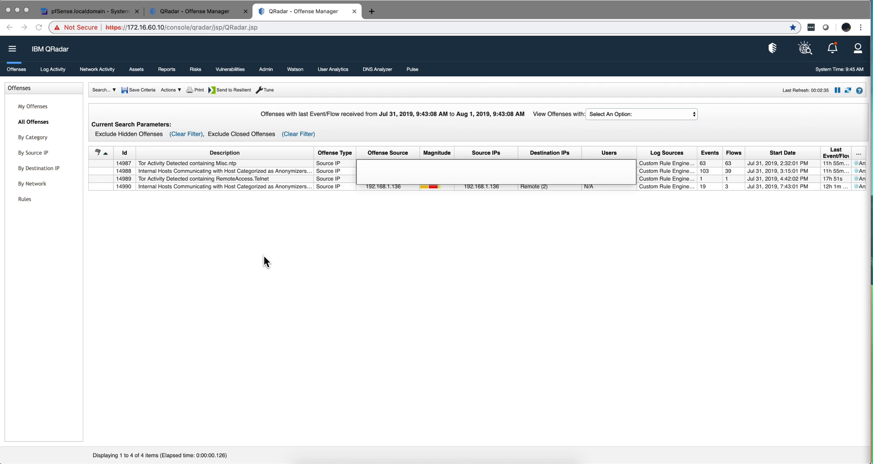
pyautogui.moveTo(455, 191)
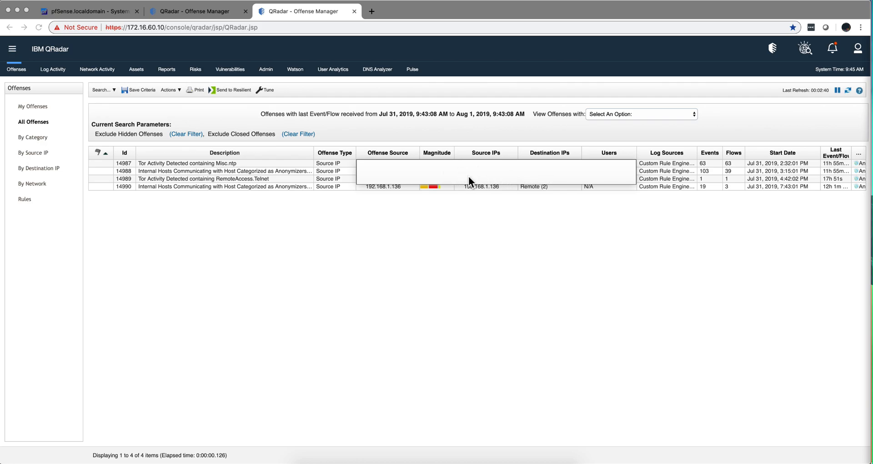
pyautogui.moveTo(441, 179)
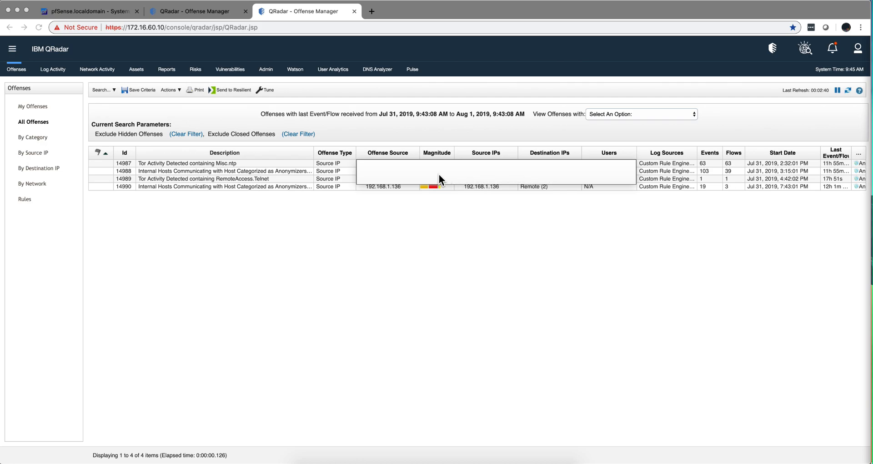
pyautogui.moveTo(500, 179)
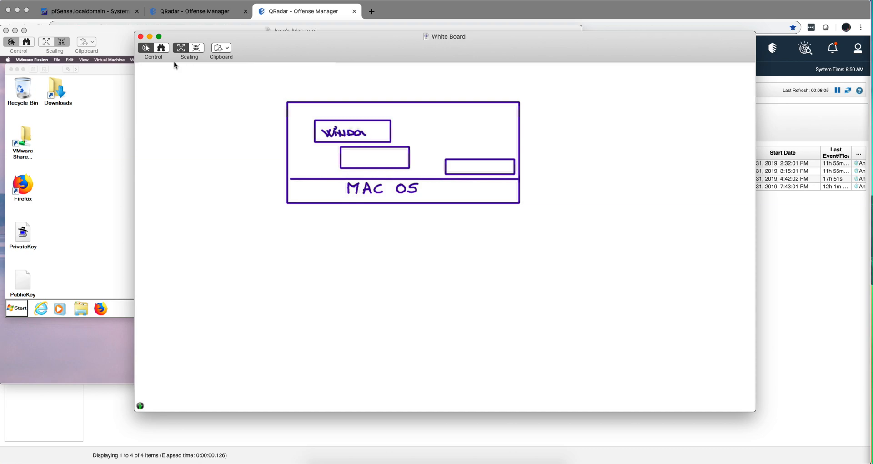
# Step: Label the boxes inside the MAC OS host as WINDOWS and note their 172.16.60.x addresses
pyautogui.write('WS')
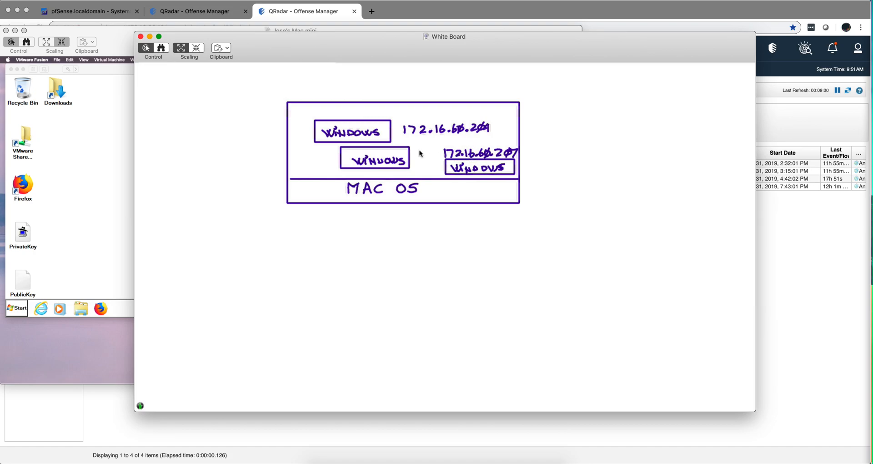
pyautogui.moveTo(195, 127)
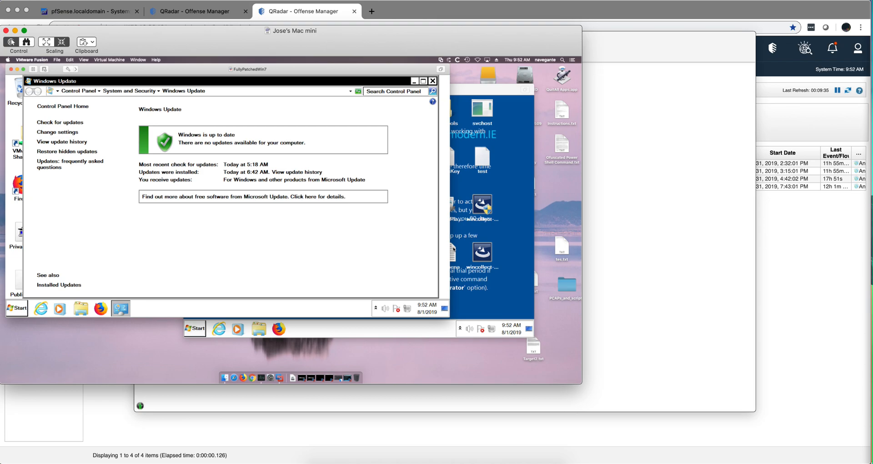
pyautogui.moveTo(506, 200)
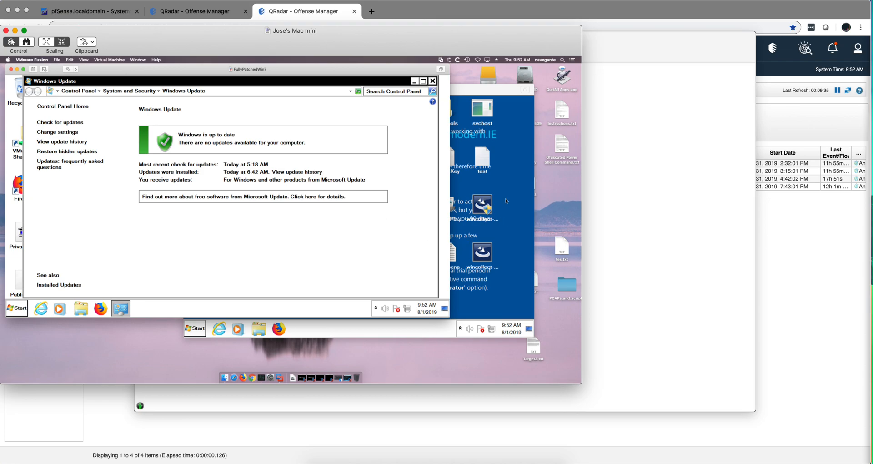
pyautogui.moveTo(430, 286)
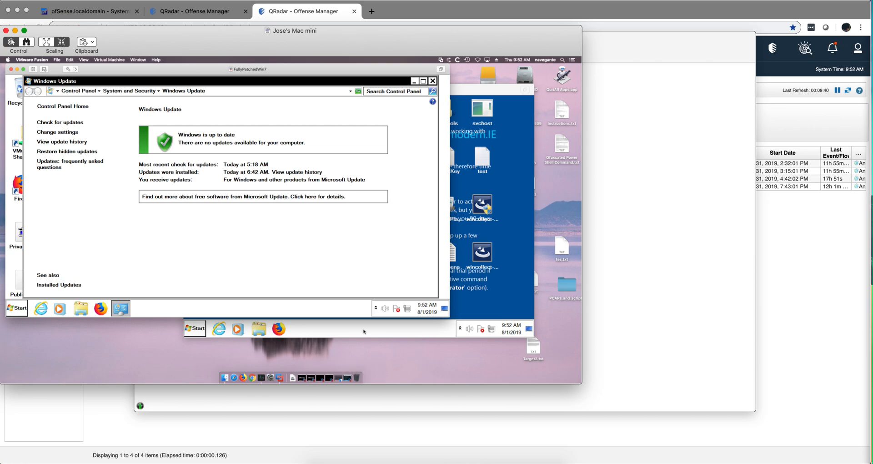
pyautogui.moveTo(287, 246)
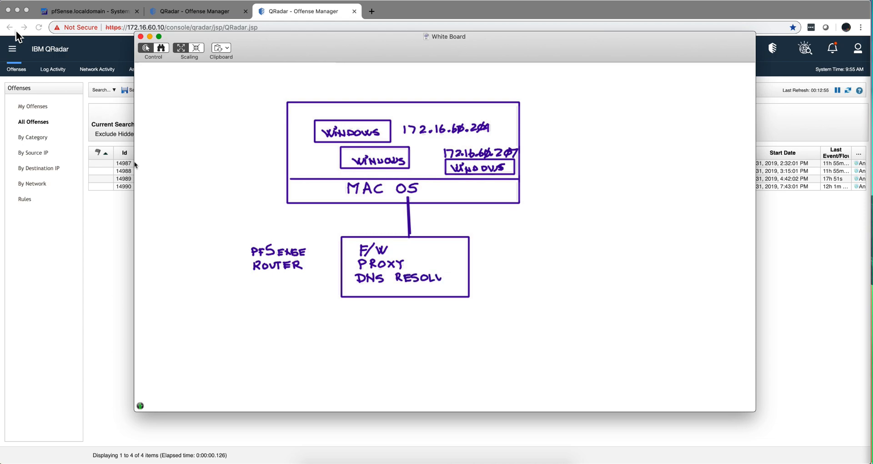
# Step: Finish the router's DNS RESOLVER / ETC list and add a separate QRADAR CE box
pyautogui.write('VER')
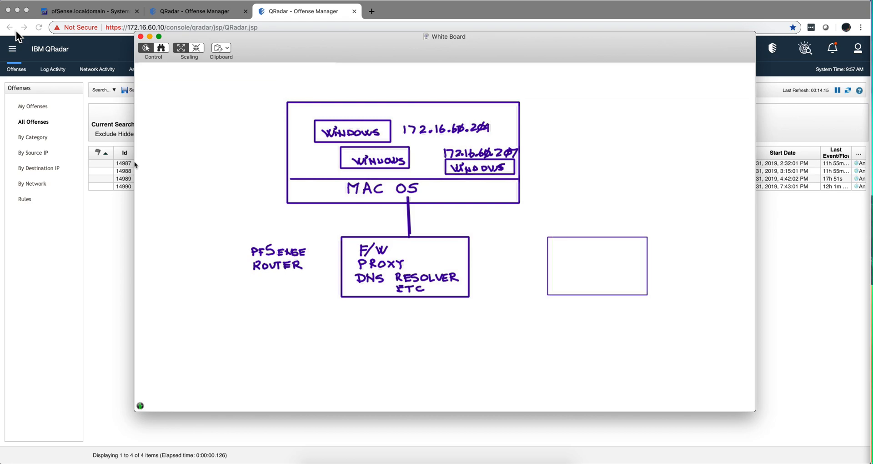
pyautogui.write('QRADAI')
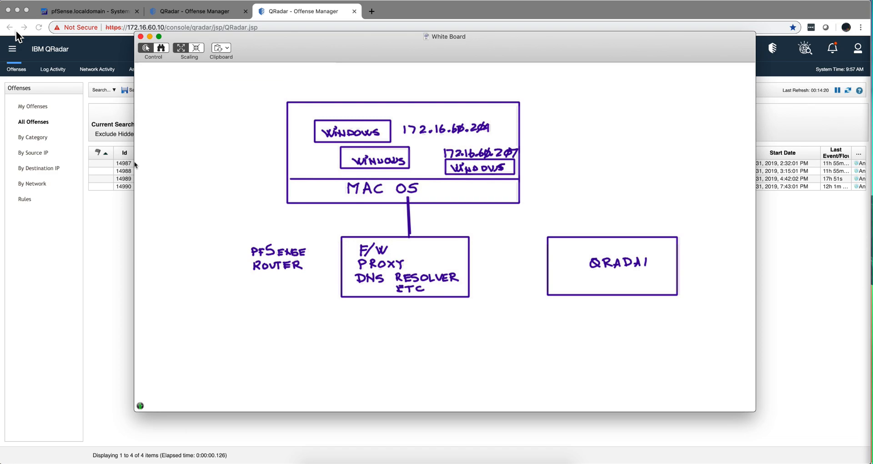
pyautogui.write('CE')
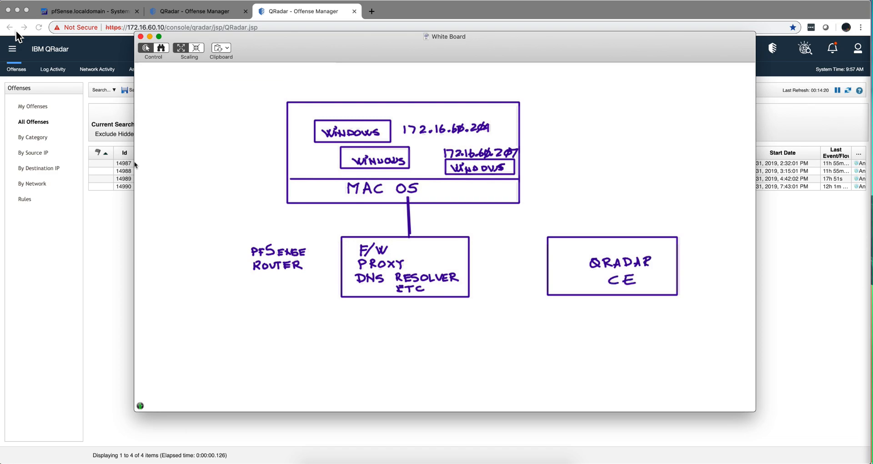
pyautogui.moveTo(71, 140)
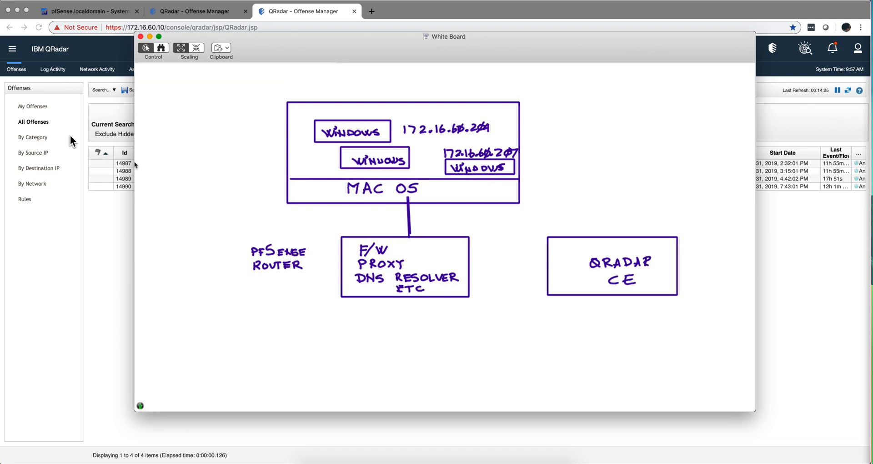
pyautogui.moveTo(57, 62)
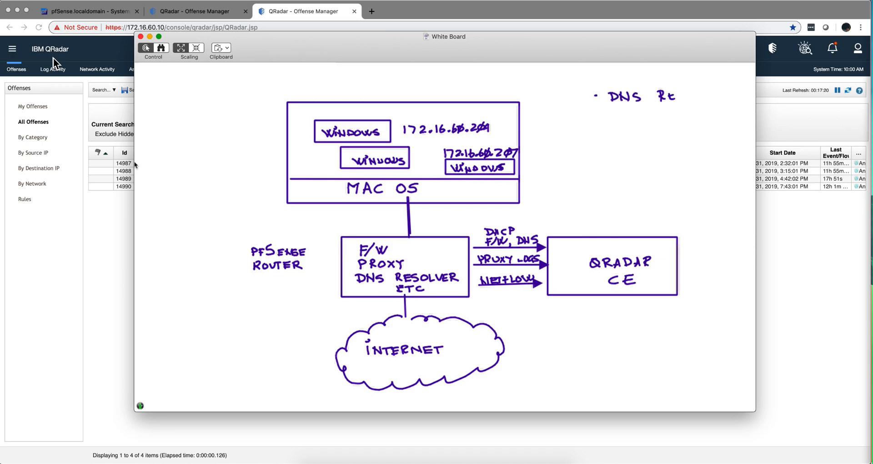
# Step: Write DNS RESOLVER at top right, tick it in the router box and draw an arrow down from it
pyautogui.write('RESOLVER')
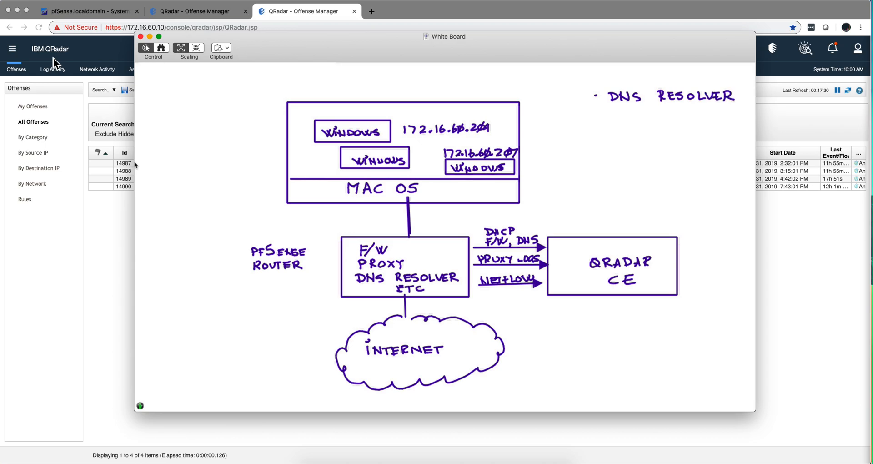
pyautogui.click(350, 269)
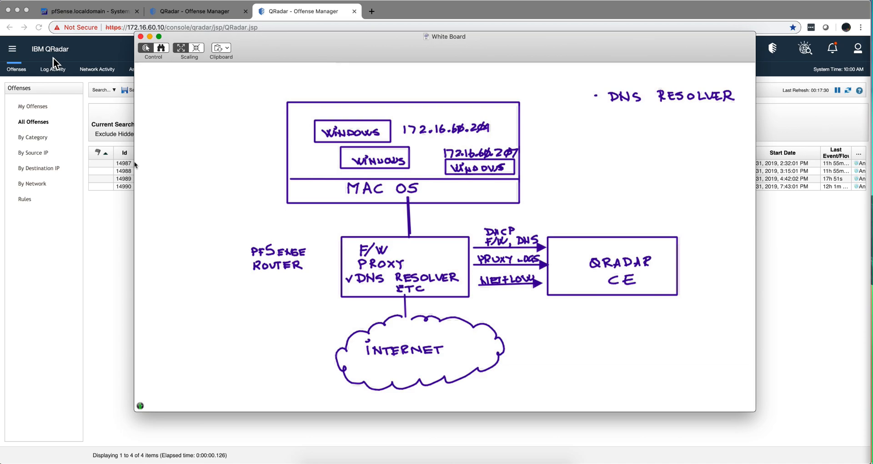
pyautogui.moveTo(680, 103); pyautogui.dragTo(681, 139)
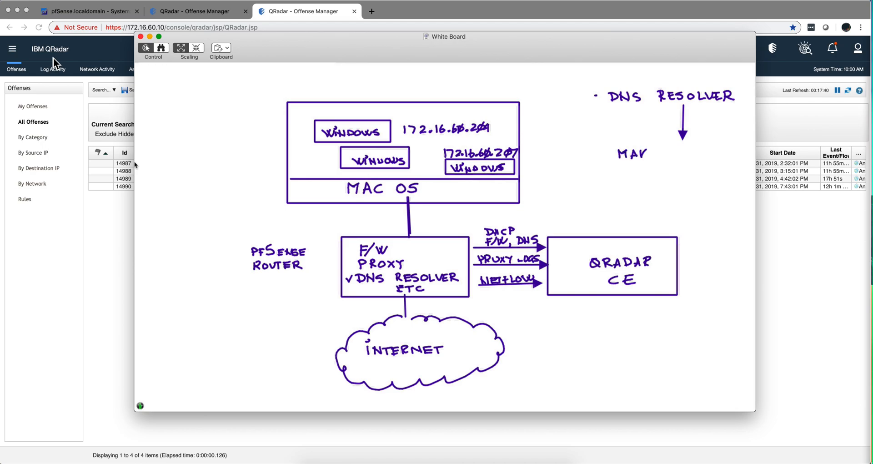
# Step: Handwrite MAKUSOFT.HU below the arrow with a 185 address note
pyautogui.write('KUSO')
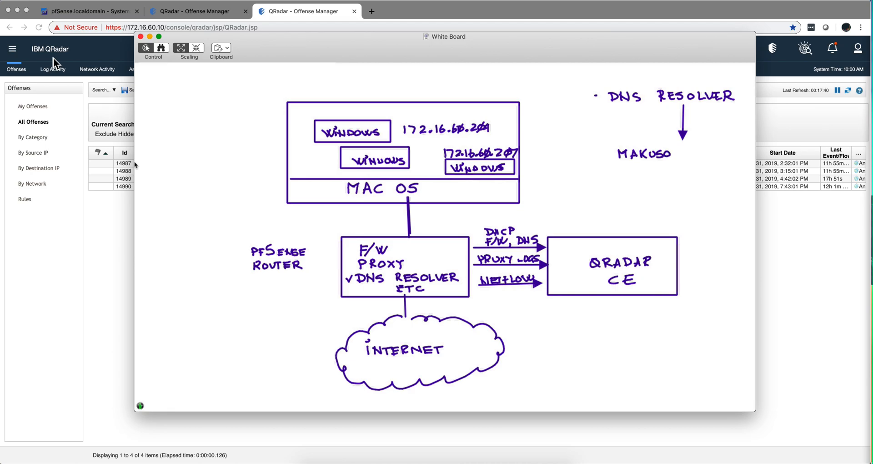
pyautogui.write('FT')
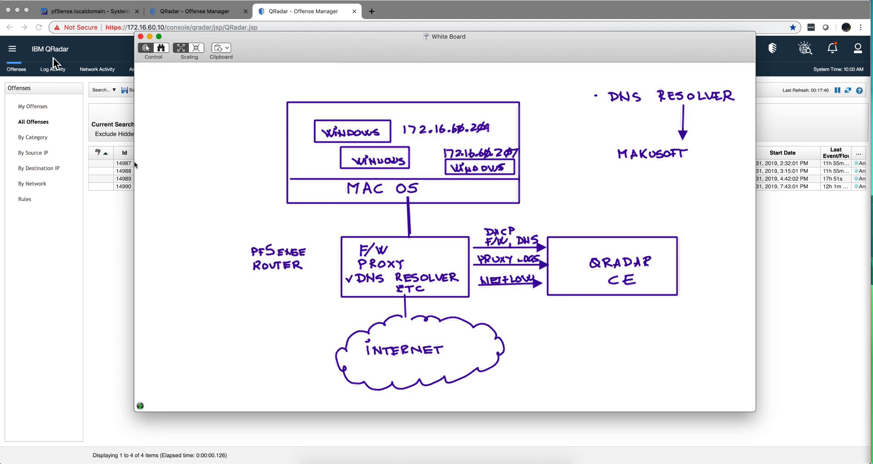
pyautogui.write('.HU')
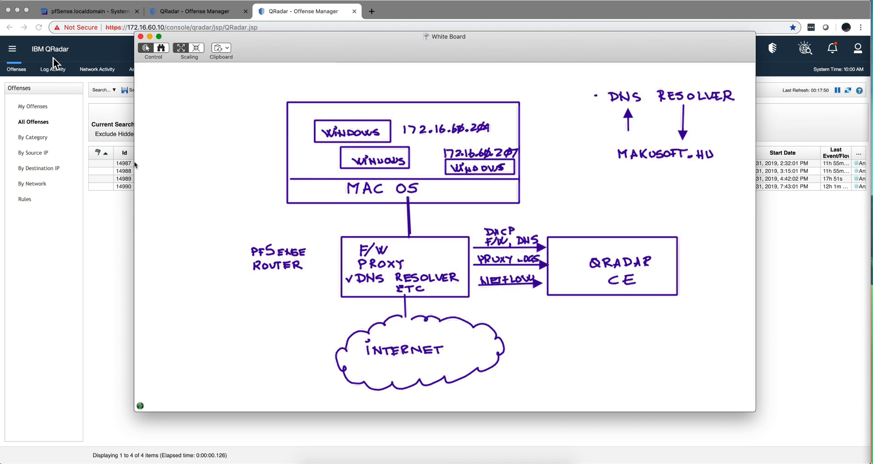
pyautogui.write('185.33.52.18')
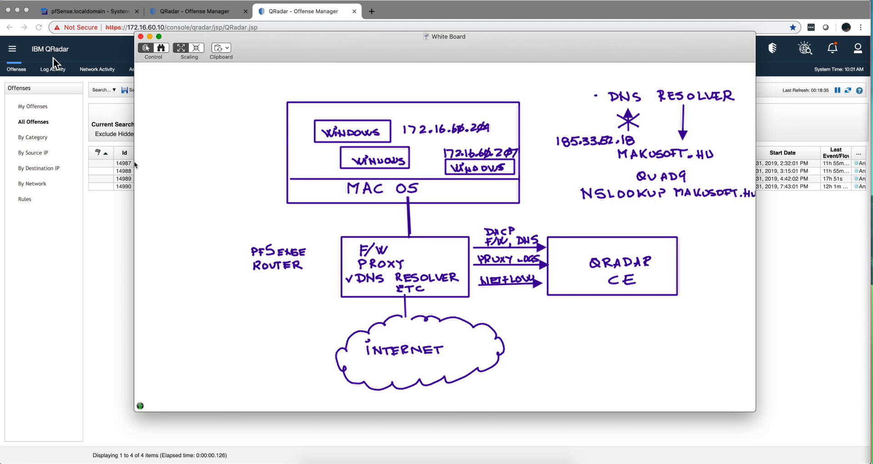
pyautogui.write('HTT')
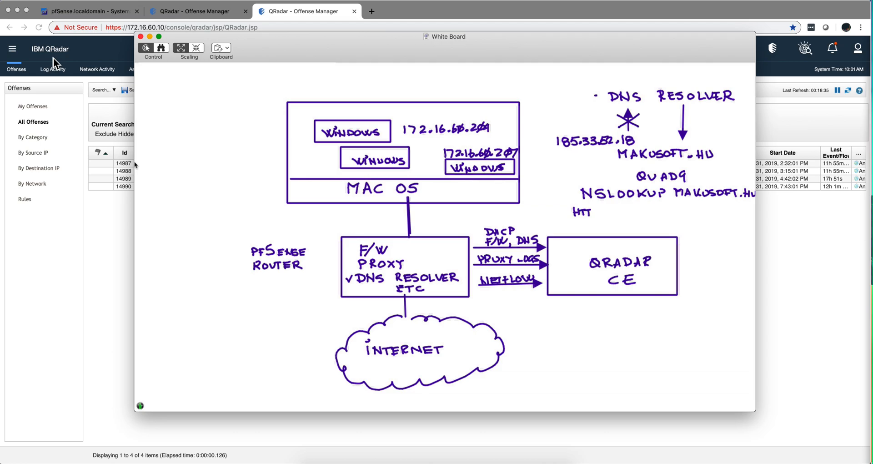
pyautogui.write('://r')
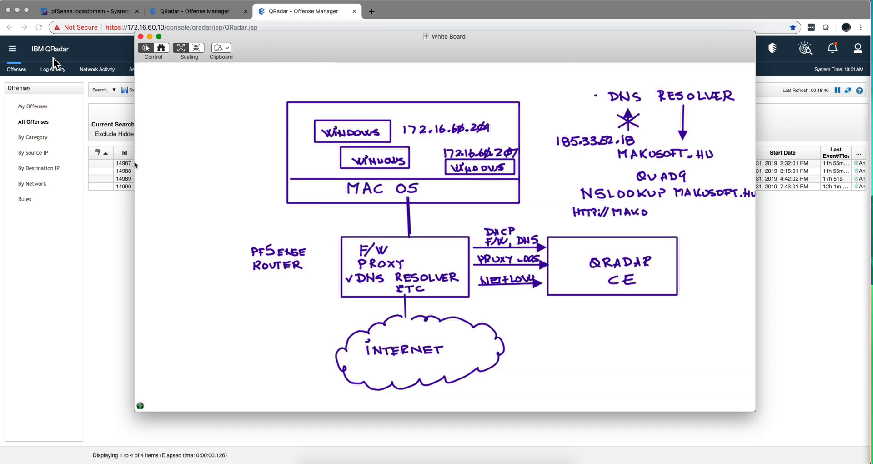
pyautogui.write('SOFT.HU')
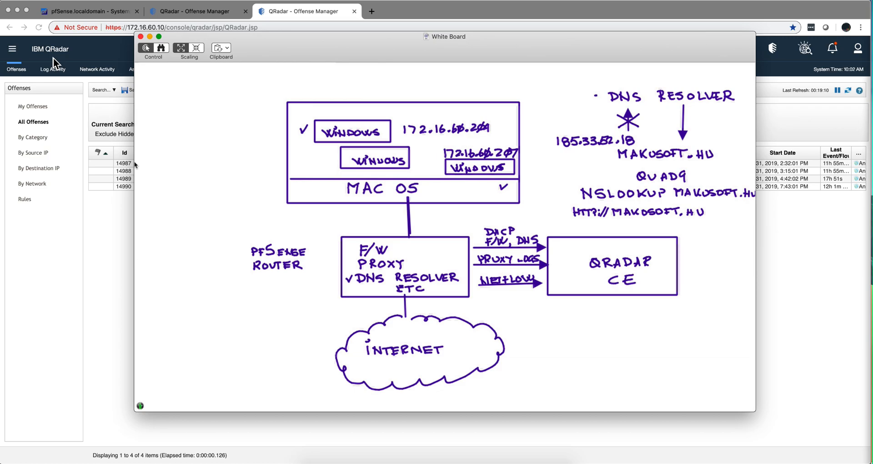
pyautogui.click(140, 36)
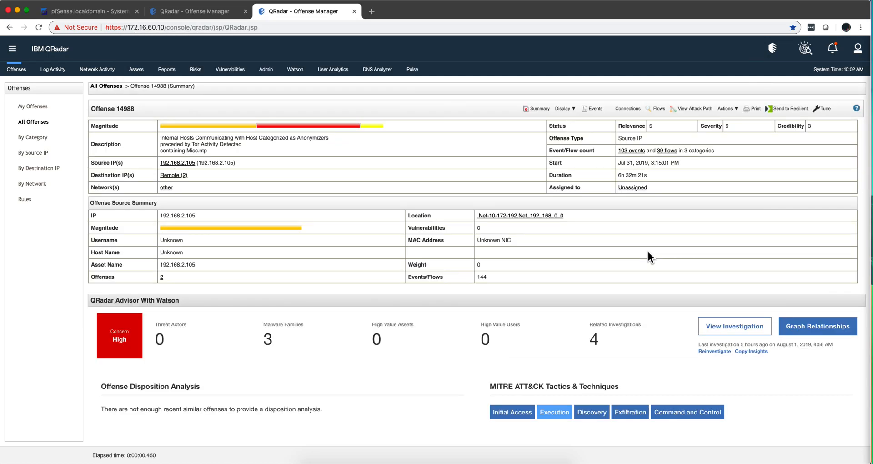
pyautogui.moveTo(666, 359)
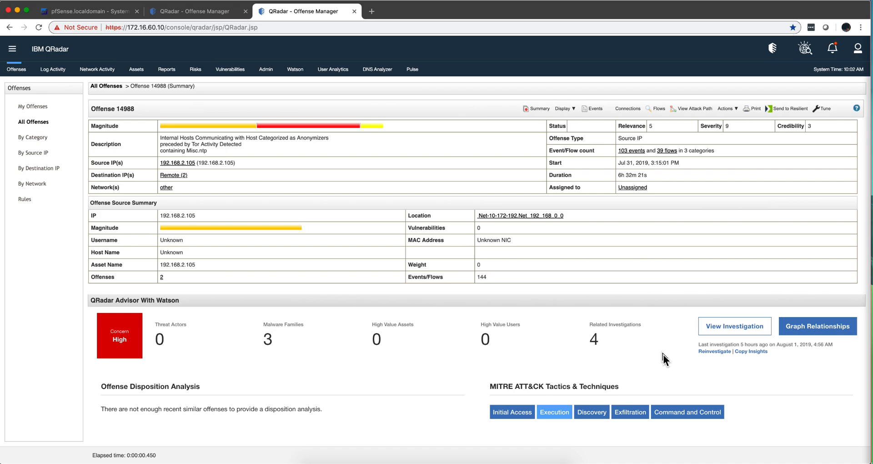
pyautogui.moveTo(704, 350)
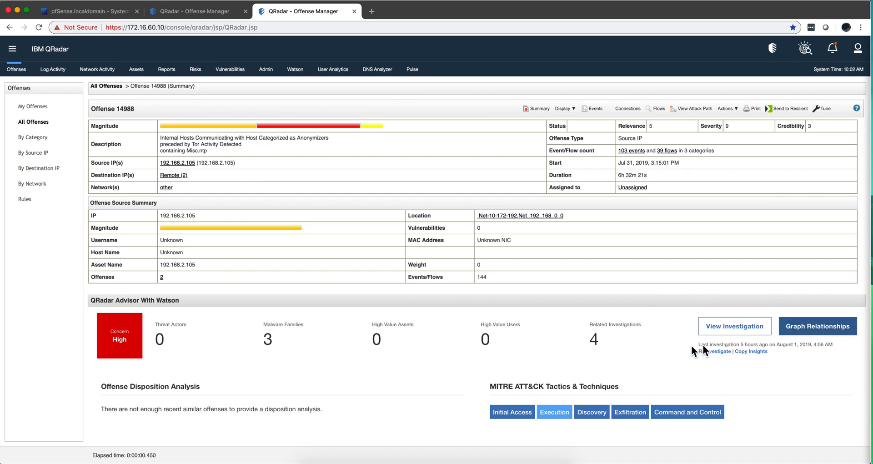
pyautogui.moveTo(252, 384)
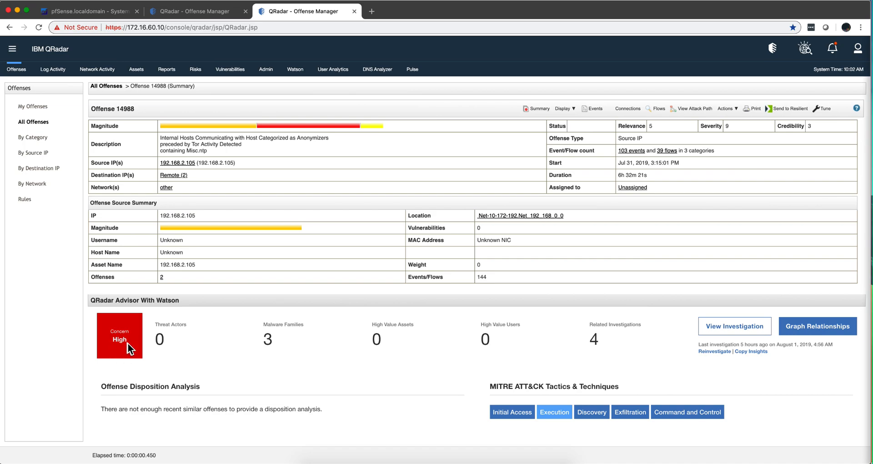
pyautogui.moveTo(305, 333)
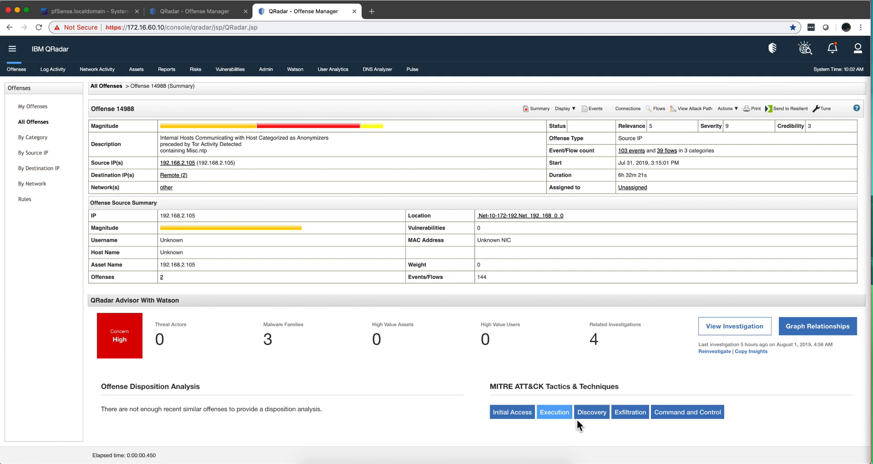
# Step: Scroll the offense 14988 summary down to the QRadar Advisor with Watson panel
pyautogui.scroll(-3)
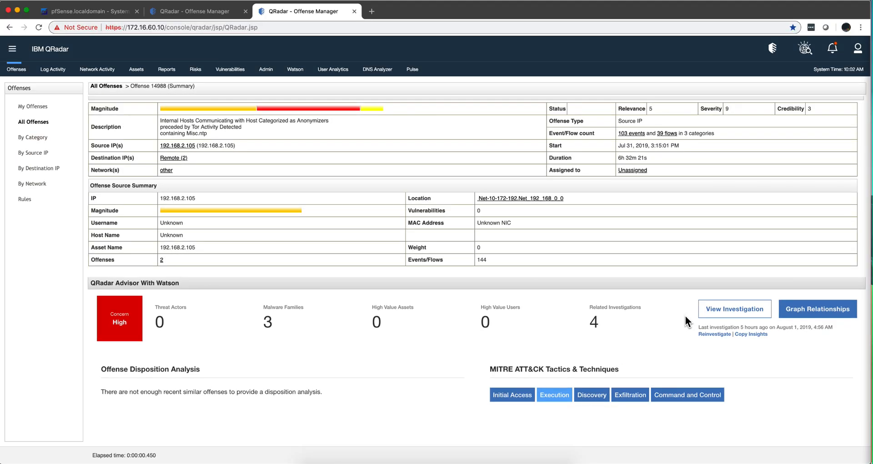
pyautogui.moveTo(681, 312)
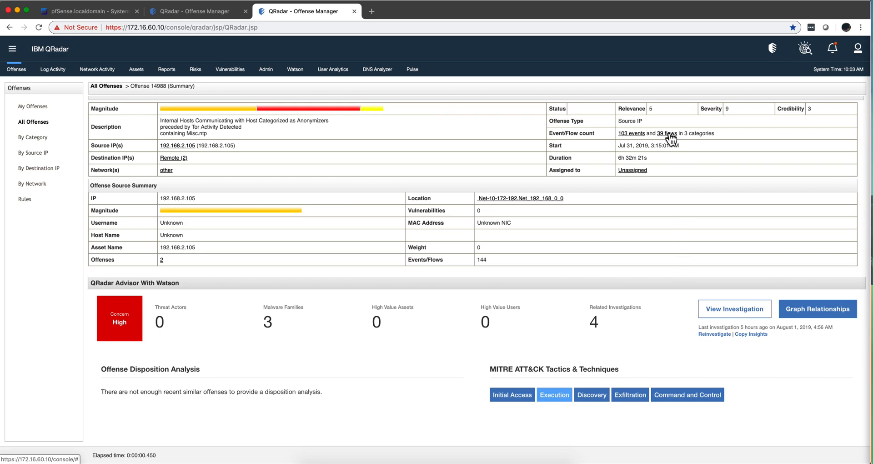
# Step: Bring up the list of offense 14988's 39 flows from the summary
pyautogui.click(664, 133)
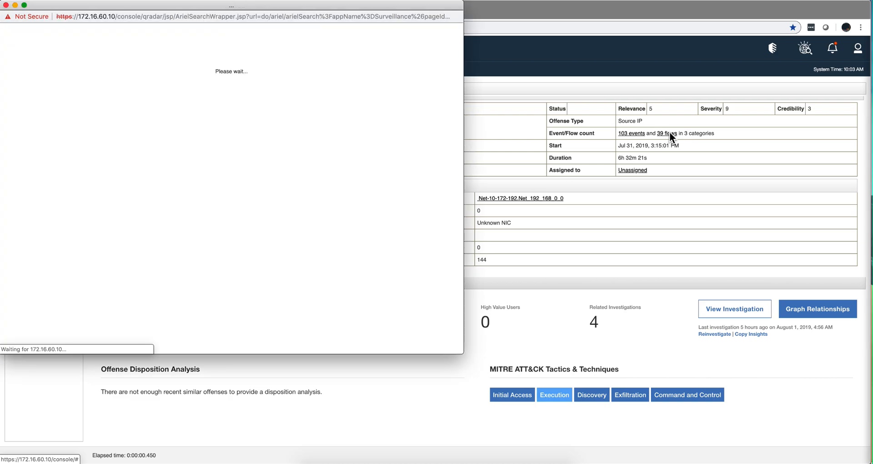
pyautogui.moveTo(484, 353)
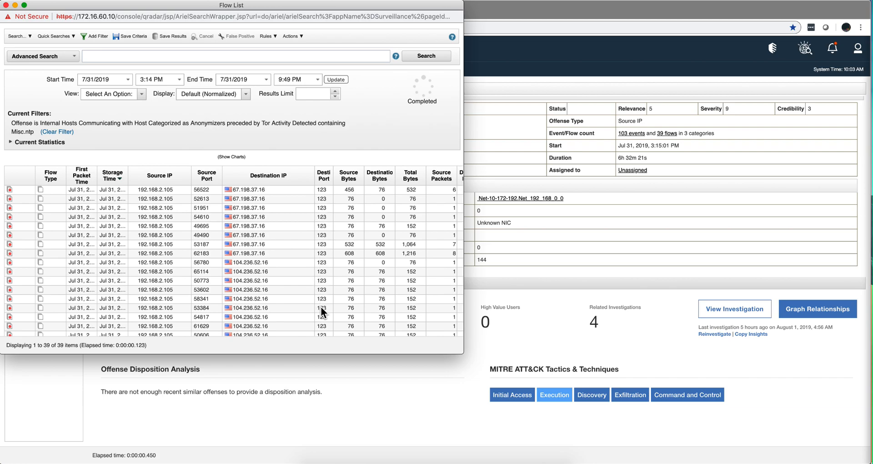
pyautogui.moveTo(280, 303)
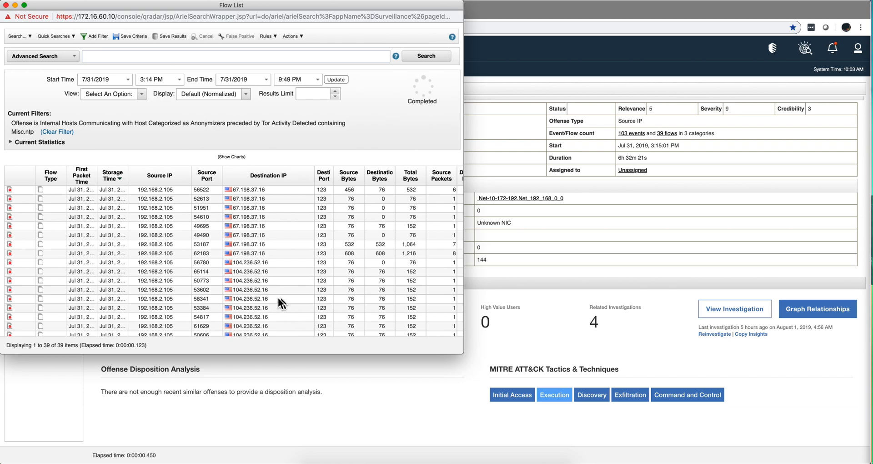
pyautogui.moveTo(191, 240)
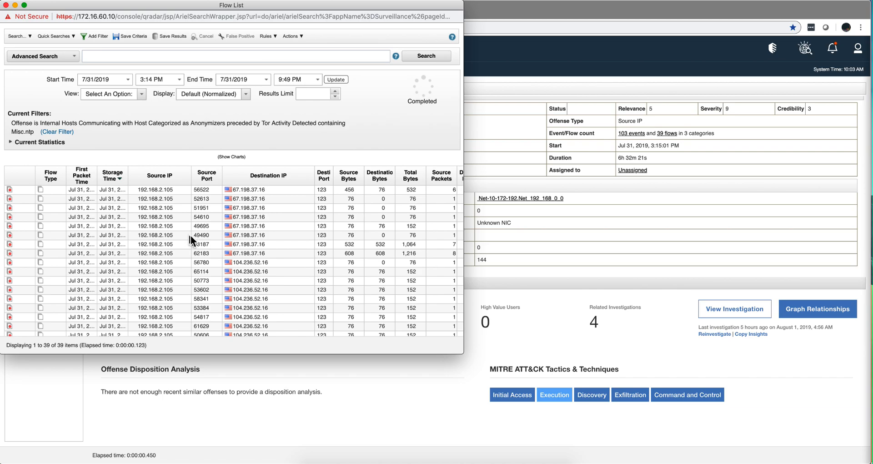
pyautogui.moveTo(321, 237)
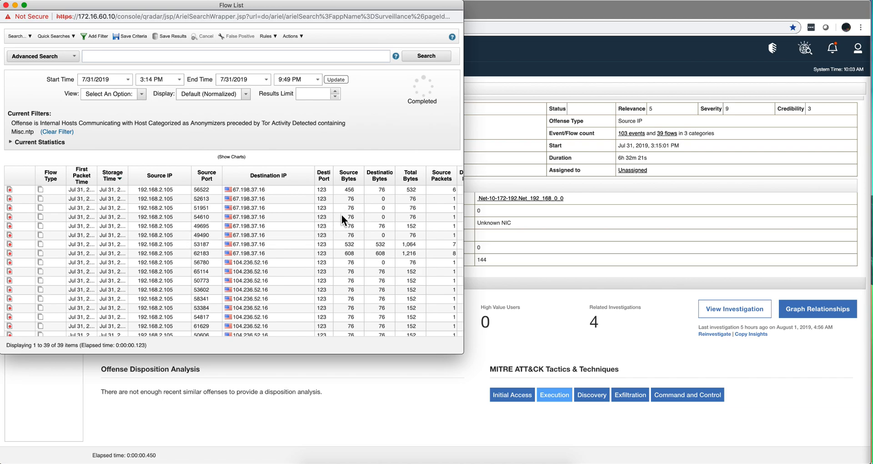
pyautogui.moveTo(337, 216)
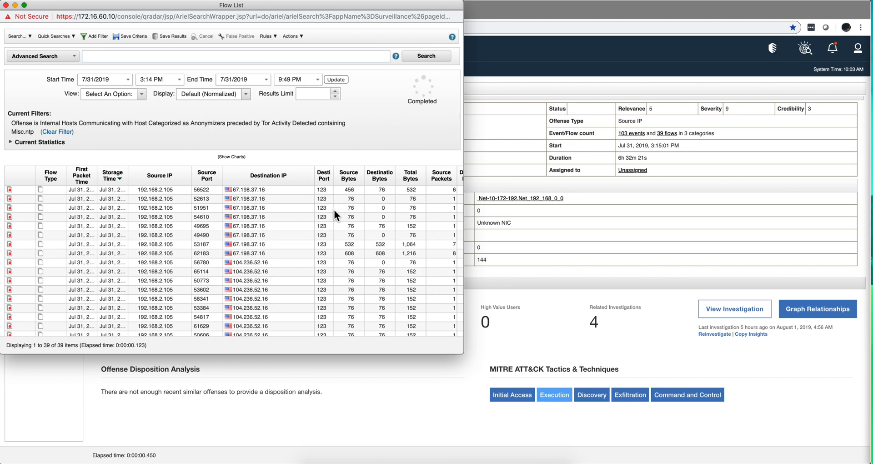
pyautogui.moveTo(266, 234)
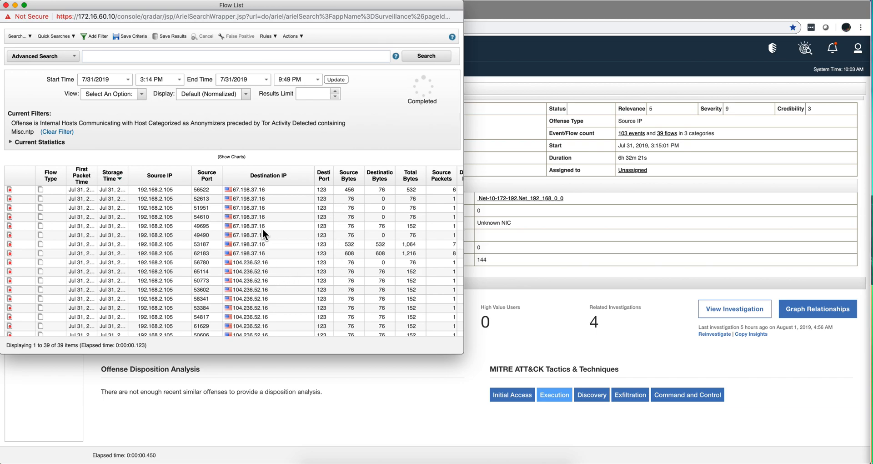
pyautogui.moveTo(240, 278)
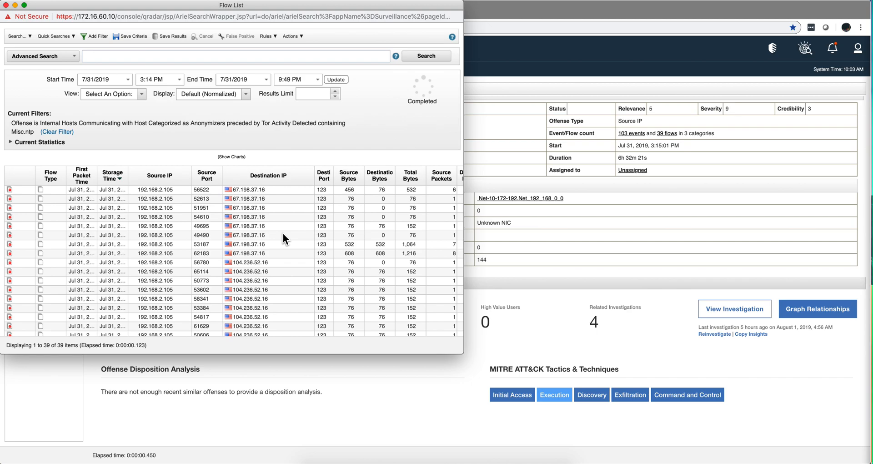
pyautogui.moveTo(232, 145)
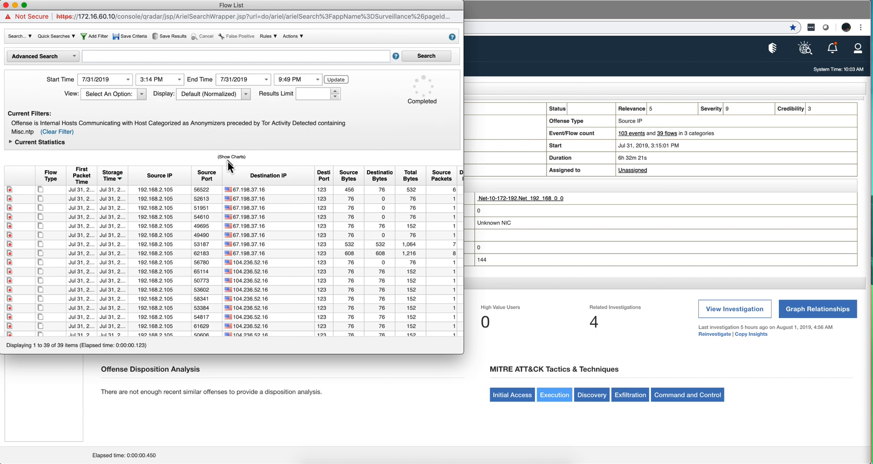
pyautogui.moveTo(248, 213)
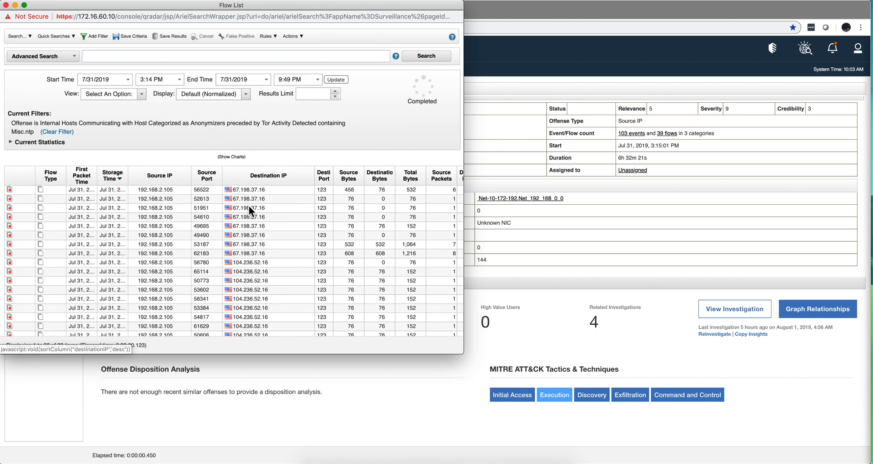
pyautogui.moveTo(228, 208)
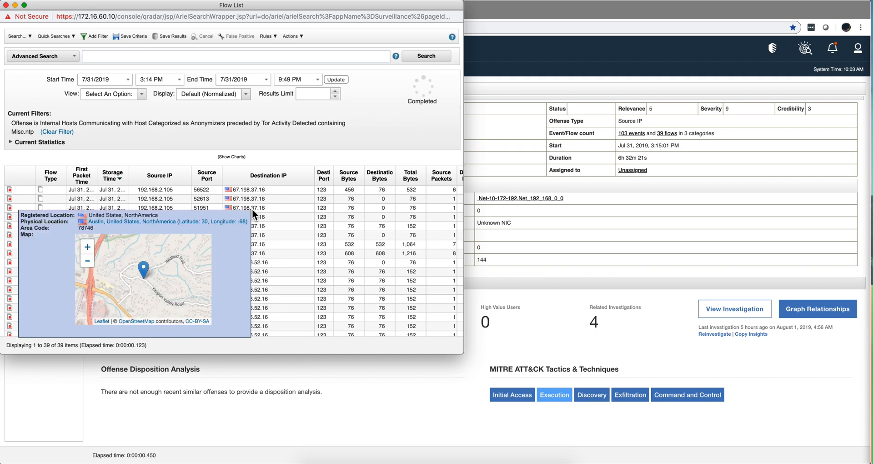
pyautogui.moveTo(273, 210)
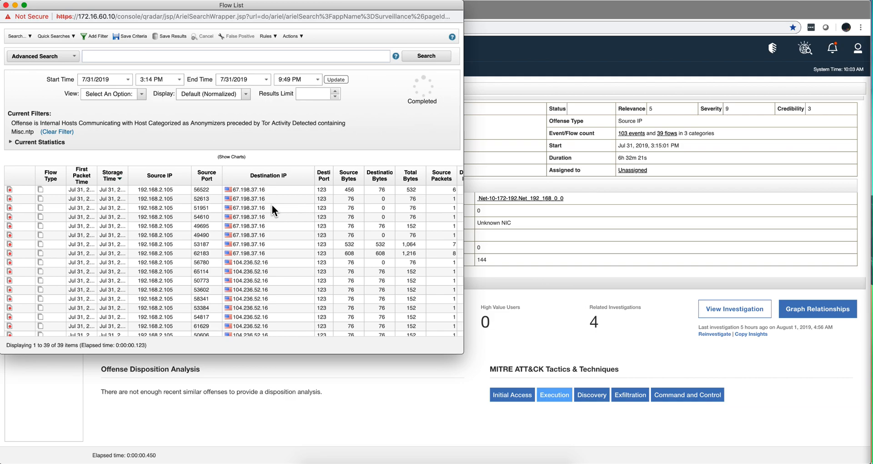
pyautogui.moveTo(289, 216)
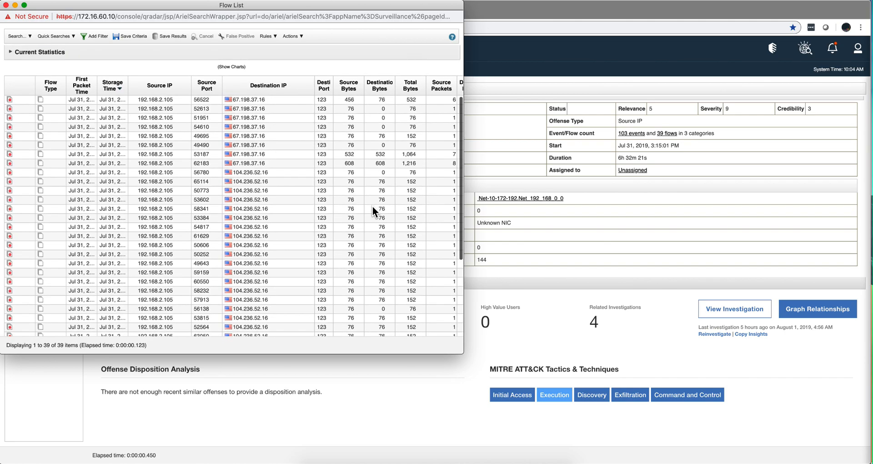
pyautogui.moveTo(627, 367)
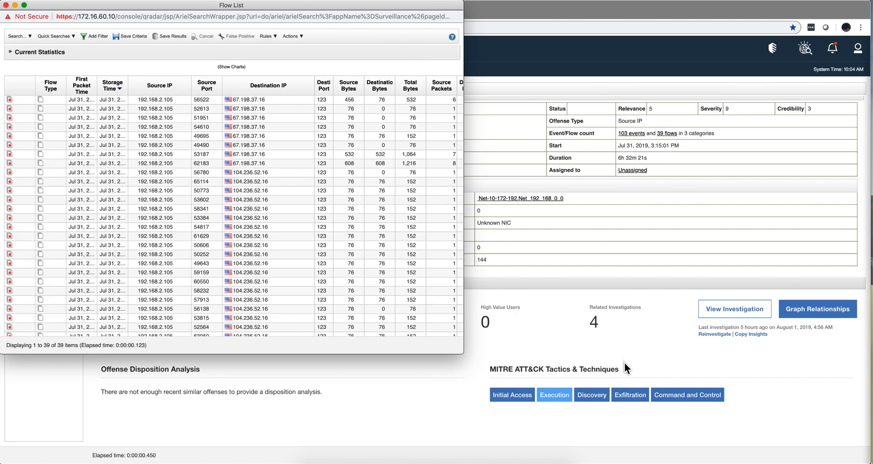
pyautogui.moveTo(410, 263)
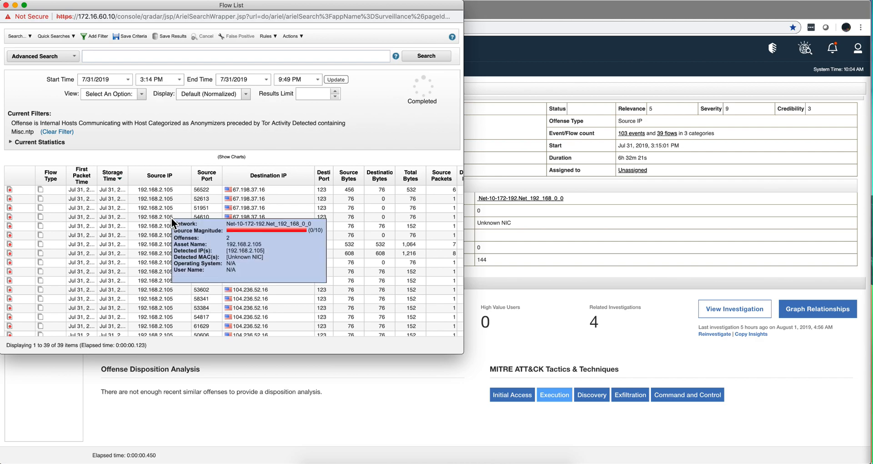
pyautogui.moveTo(705, 358)
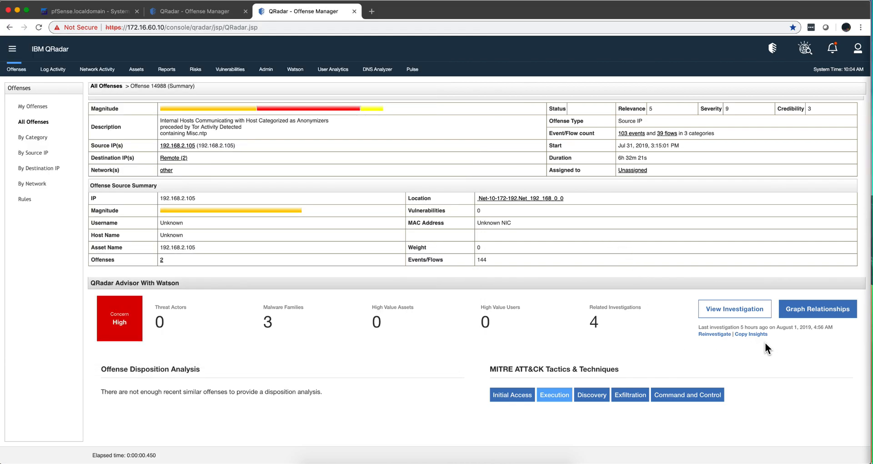
# Step: Show the Graph Relationships view mapping 192.168.2.105 to its connected external IPs
pyautogui.click(818, 309)
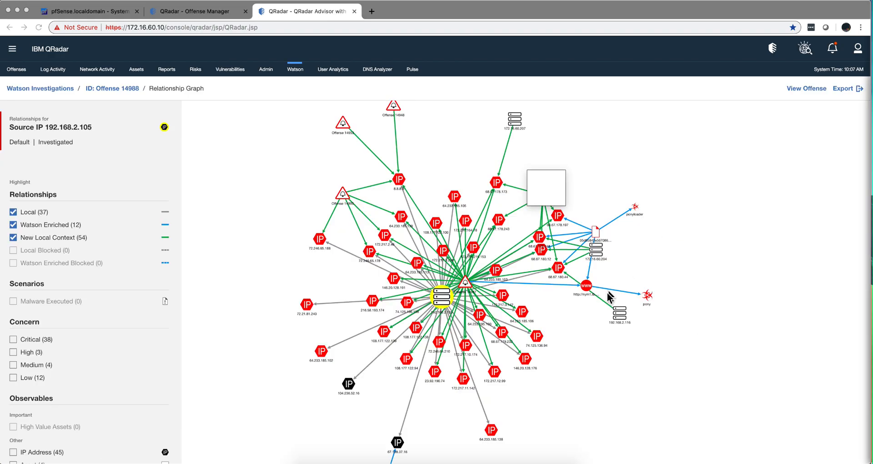
pyautogui.moveTo(611, 268)
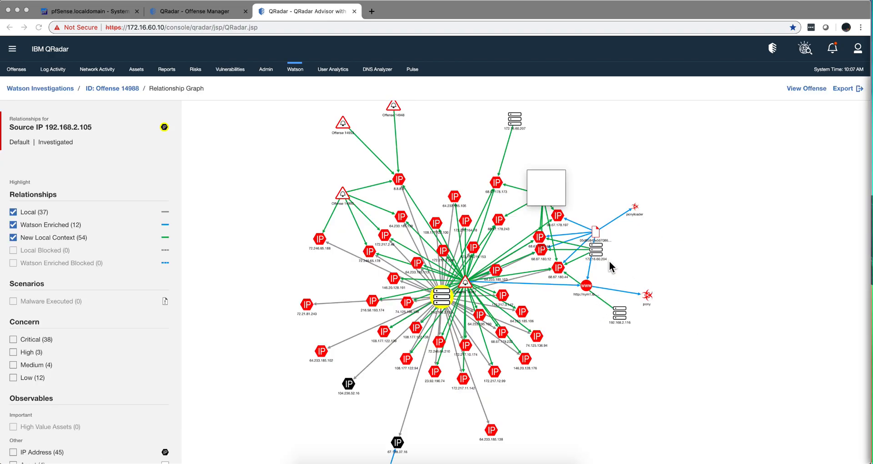
pyautogui.scroll(-3)
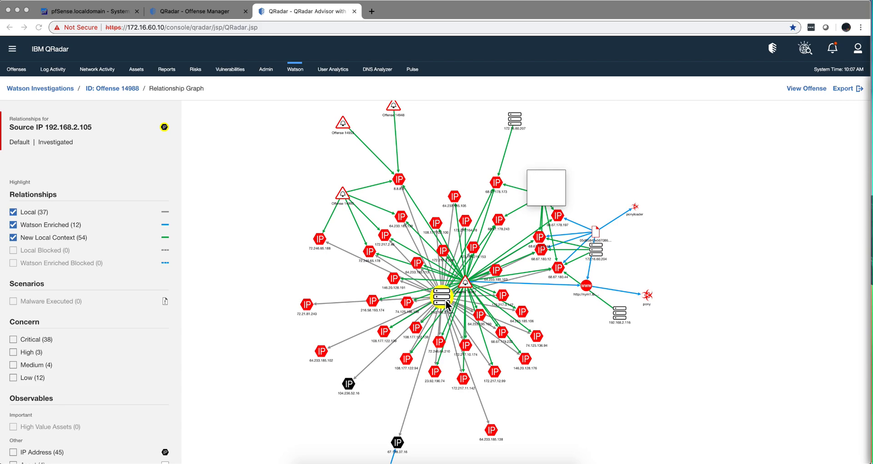
pyautogui.moveTo(545, 197)
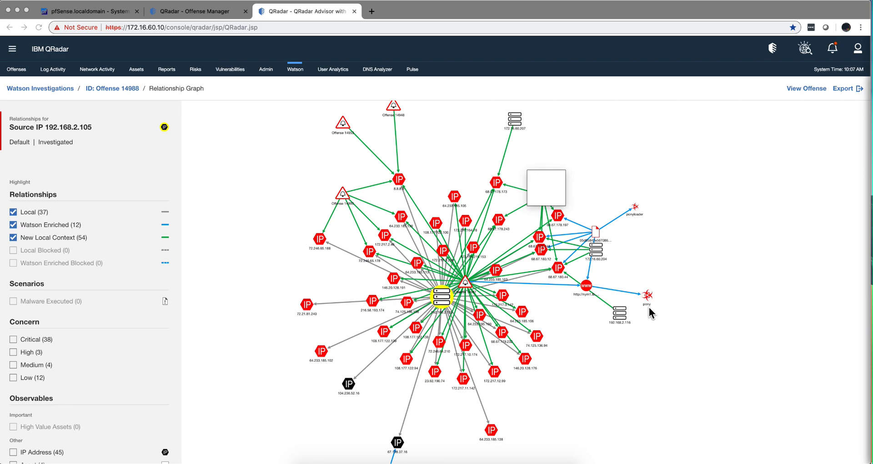
pyautogui.moveTo(388, 225)
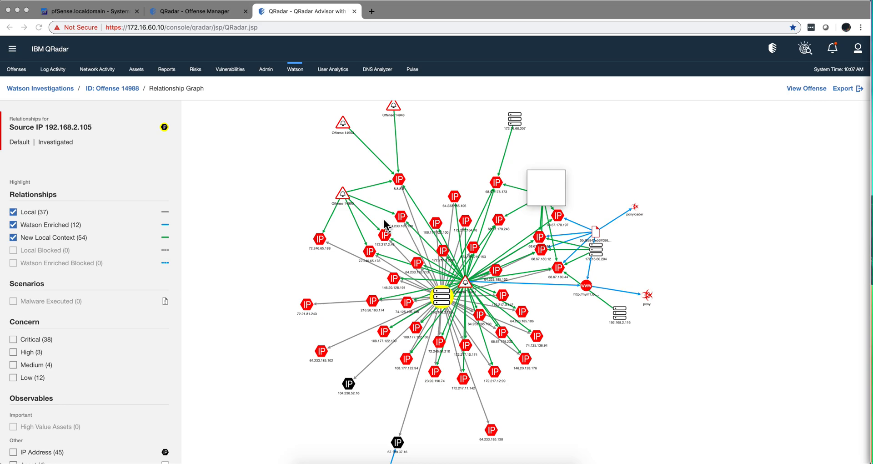
pyautogui.moveTo(417, 224)
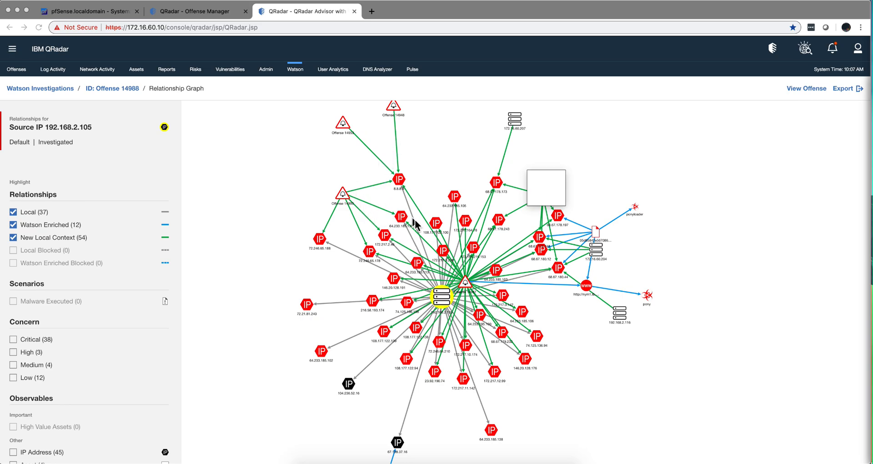
pyautogui.moveTo(475, 339)
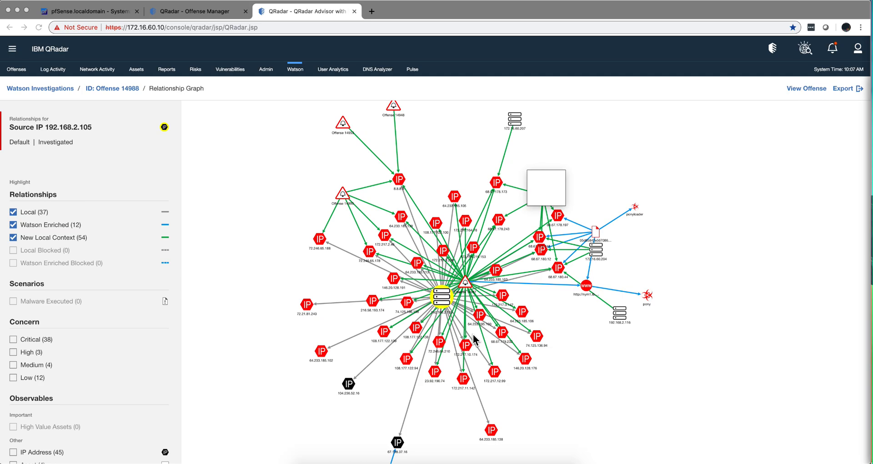
pyautogui.moveTo(586, 334)
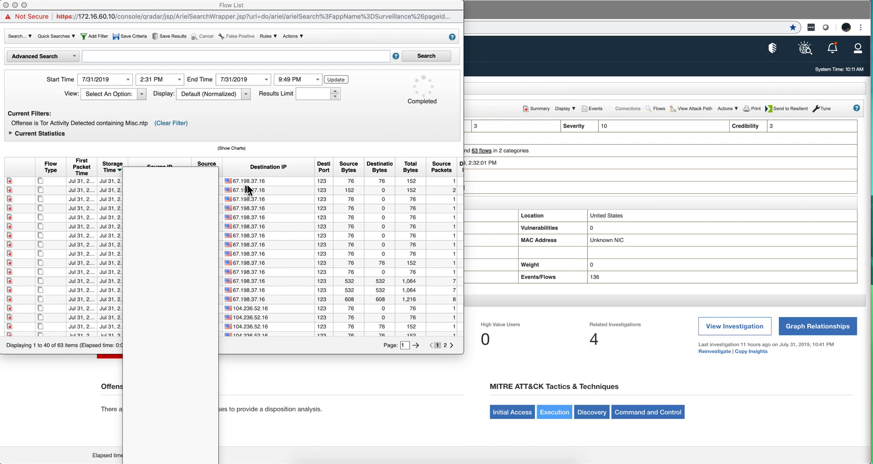
pyautogui.moveTo(252, 310)
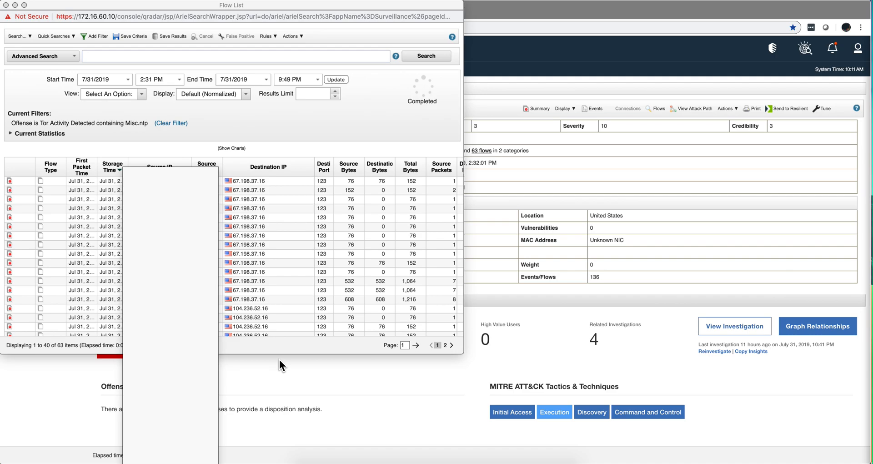
# Step: Switch to the Tor Activity offense's flows toward 67.198.37.16 and 104.236.52.16
pyautogui.click(87, 11)
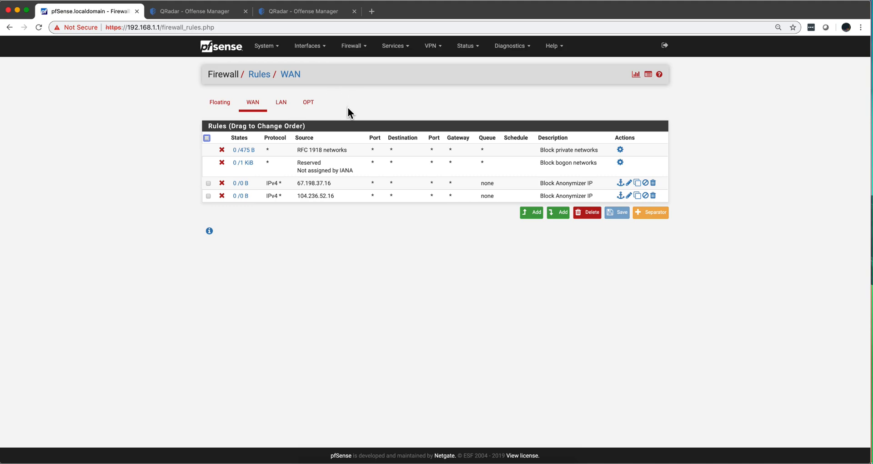
pyautogui.moveTo(305, 120)
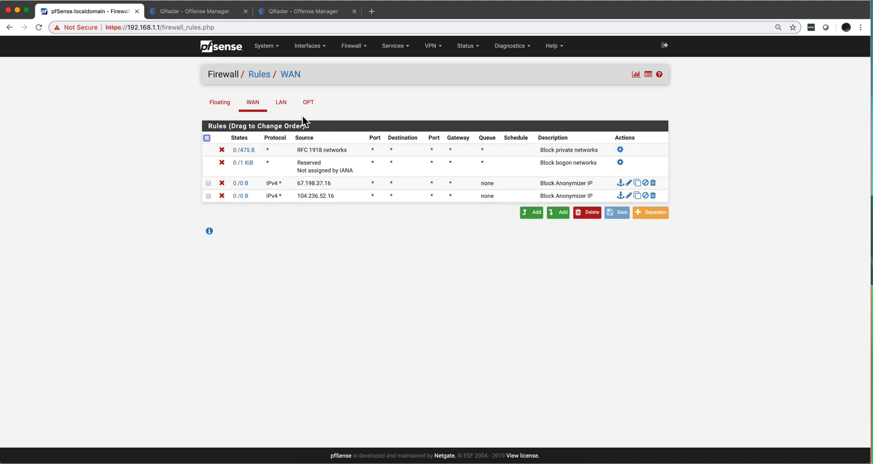
pyautogui.moveTo(267, 95)
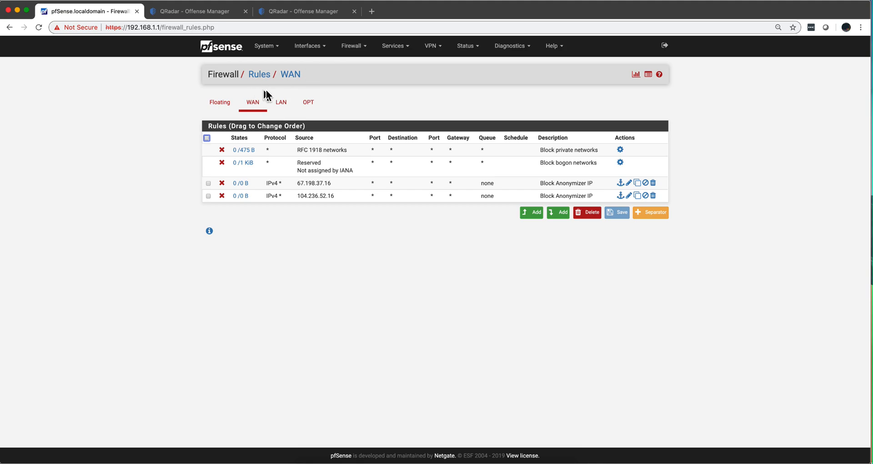
pyautogui.moveTo(302, 121)
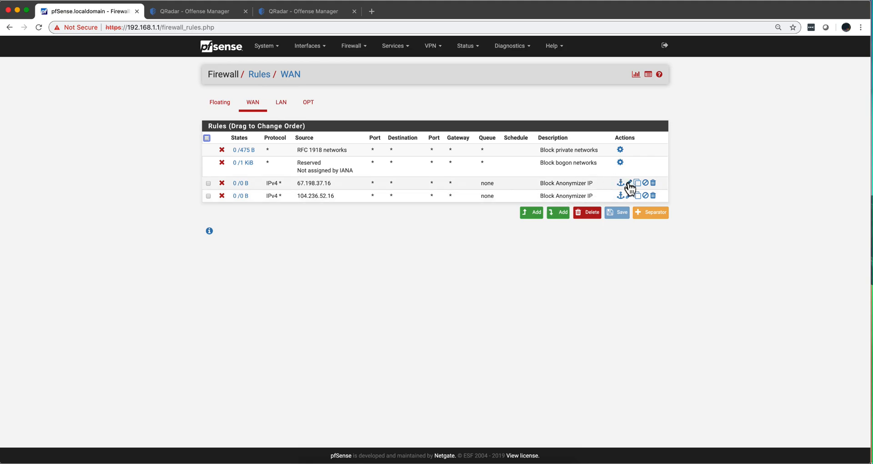
# Step: Edit the 67.198.37.16 block rule and review its Source type choices
pyautogui.click(638, 183)
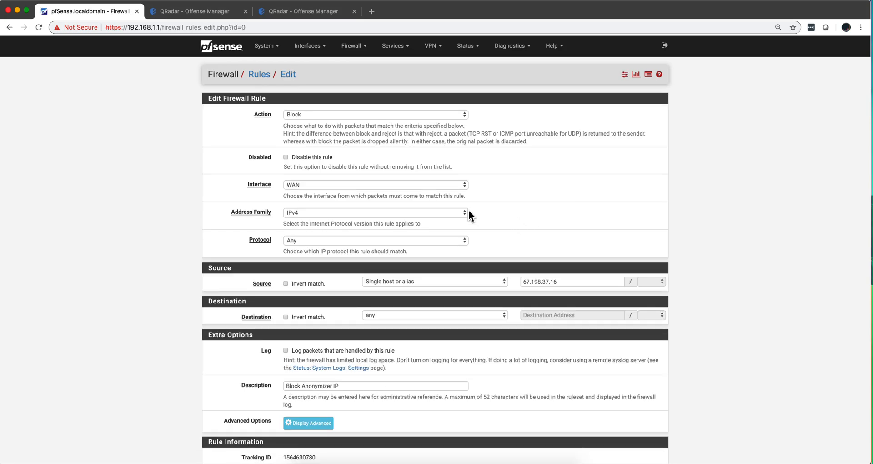
pyautogui.scroll(-3)
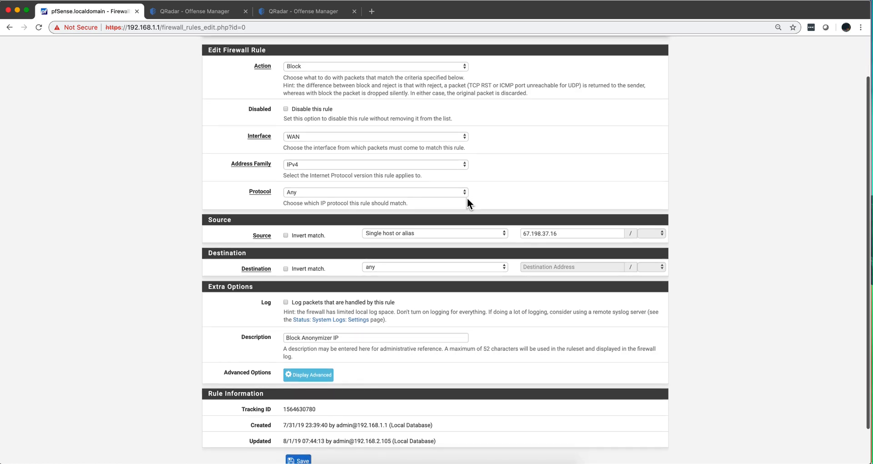
pyautogui.click(435, 232)
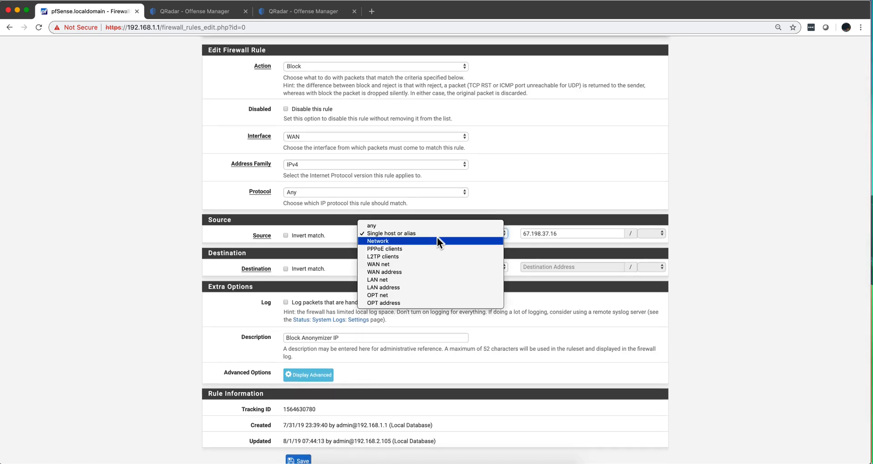
pyautogui.click(393, 233)
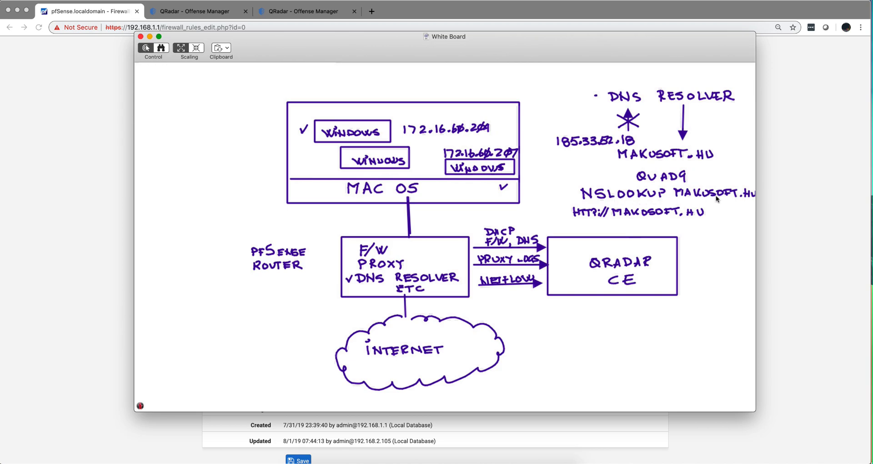
pyautogui.moveTo(592, 180)
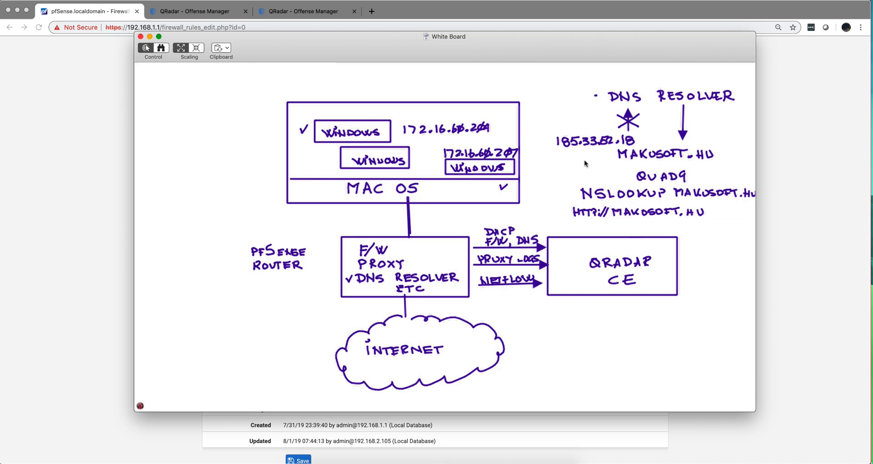
pyautogui.moveTo(599, 173)
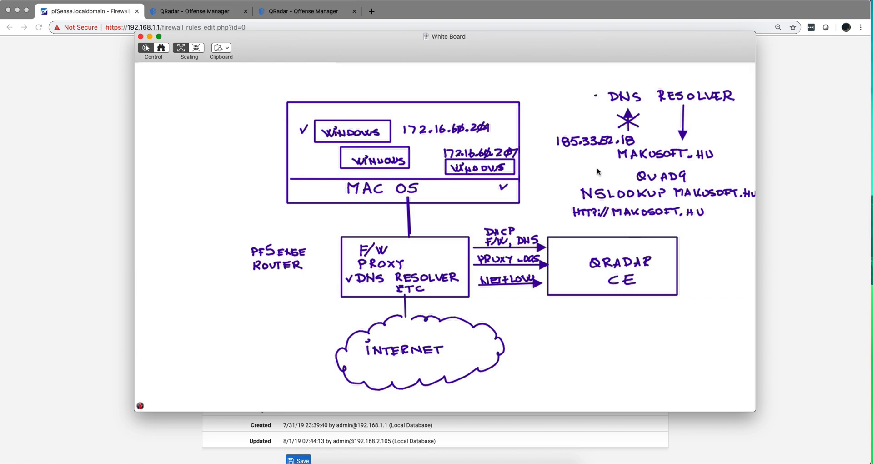
pyautogui.moveTo(640, 193)
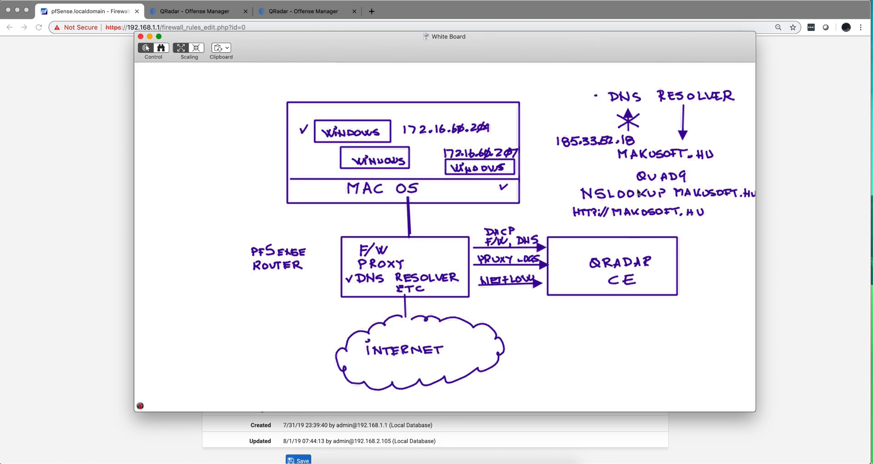